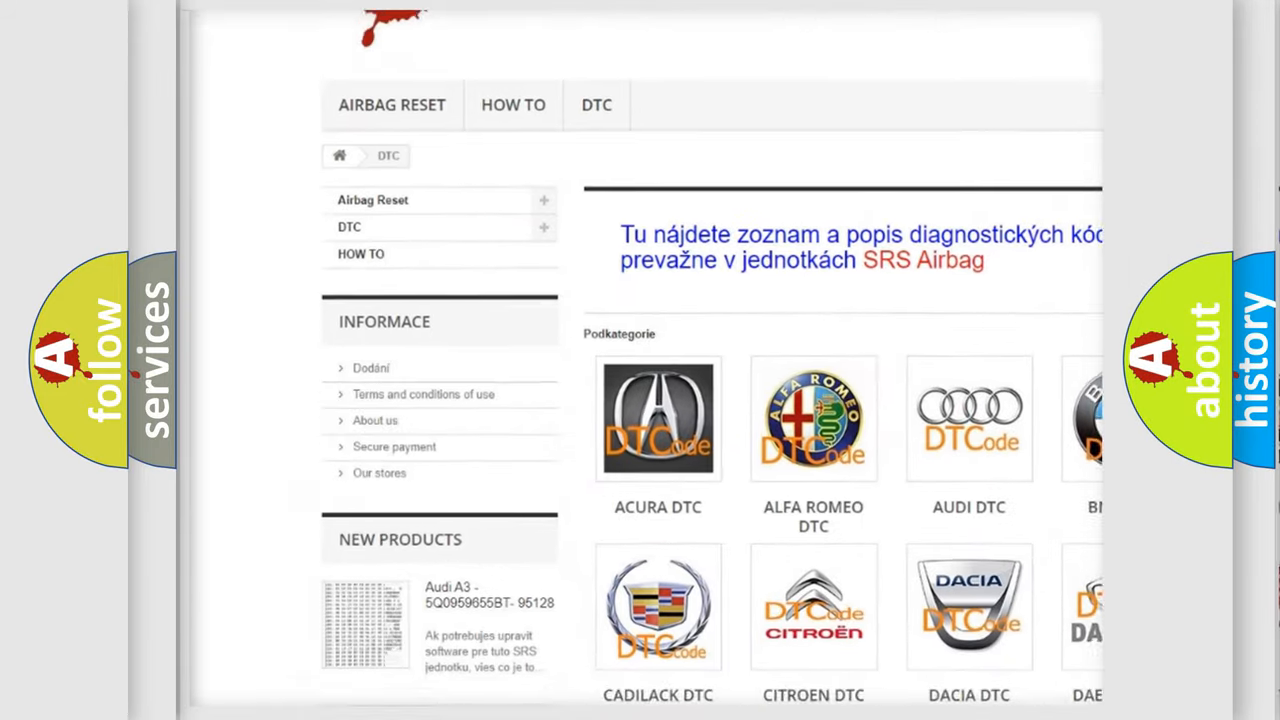
scroll(down, 3)
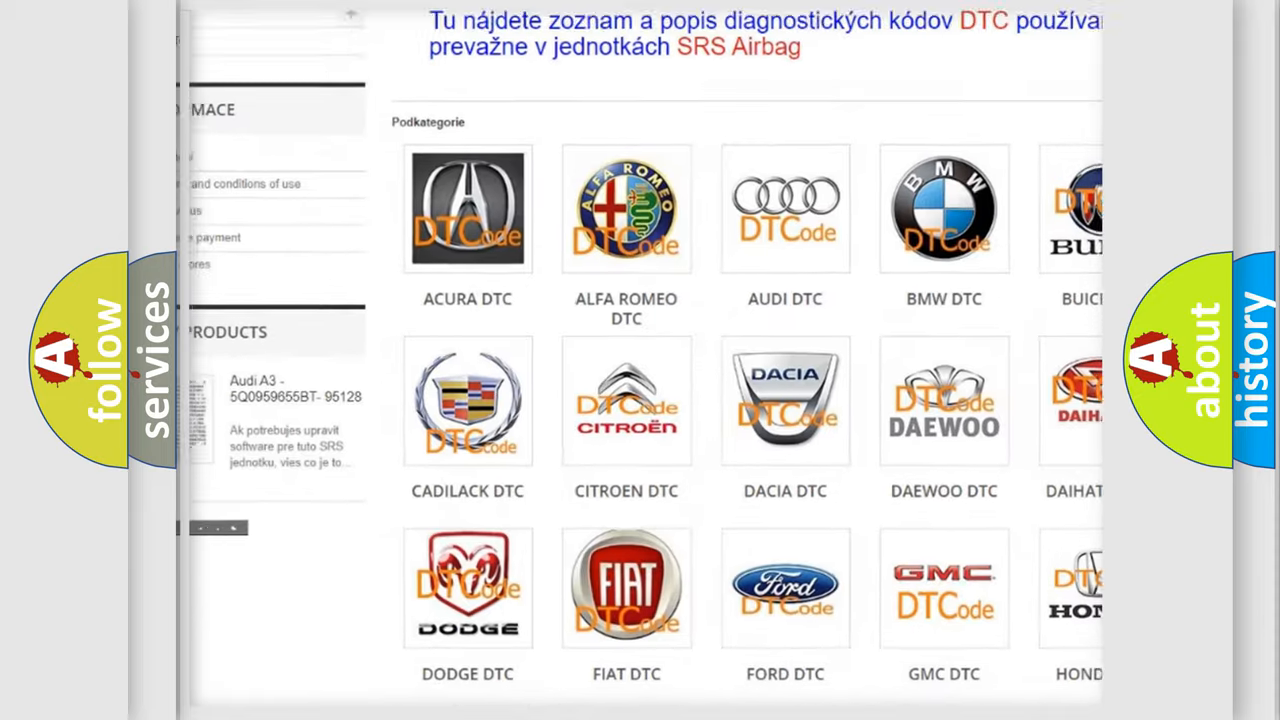
scroll(down, 3)
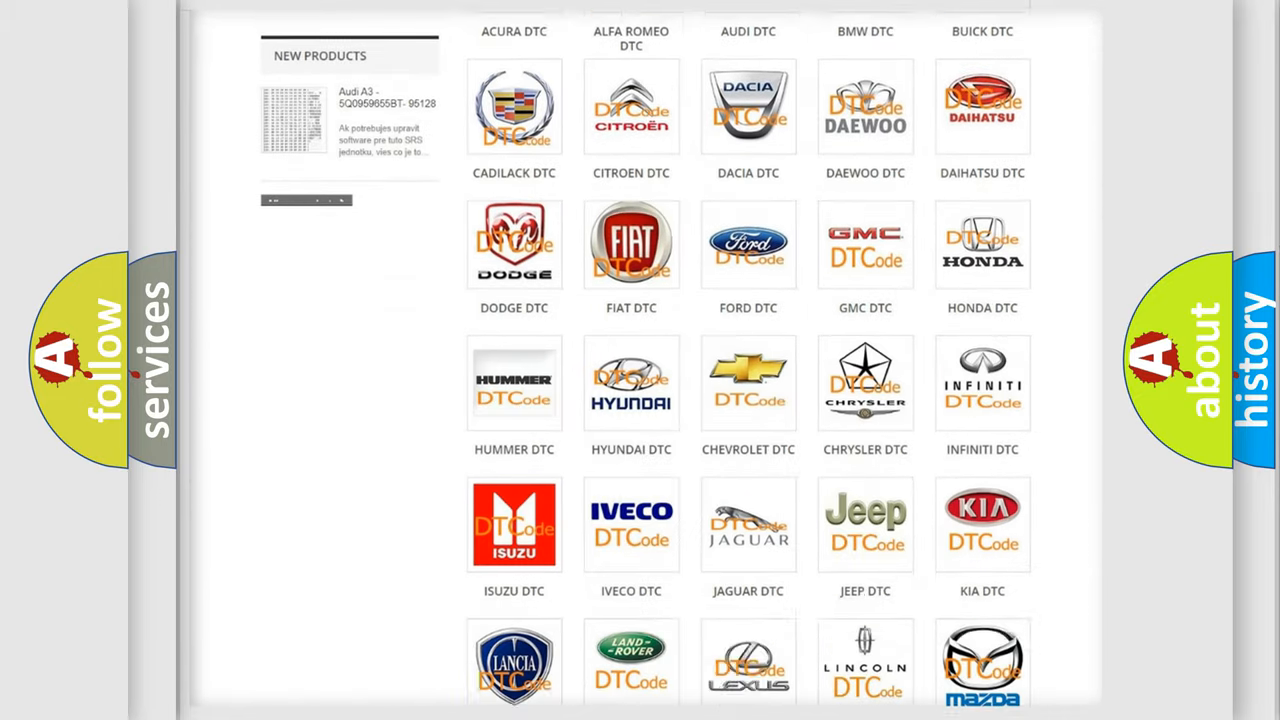
scroll(down, 3)
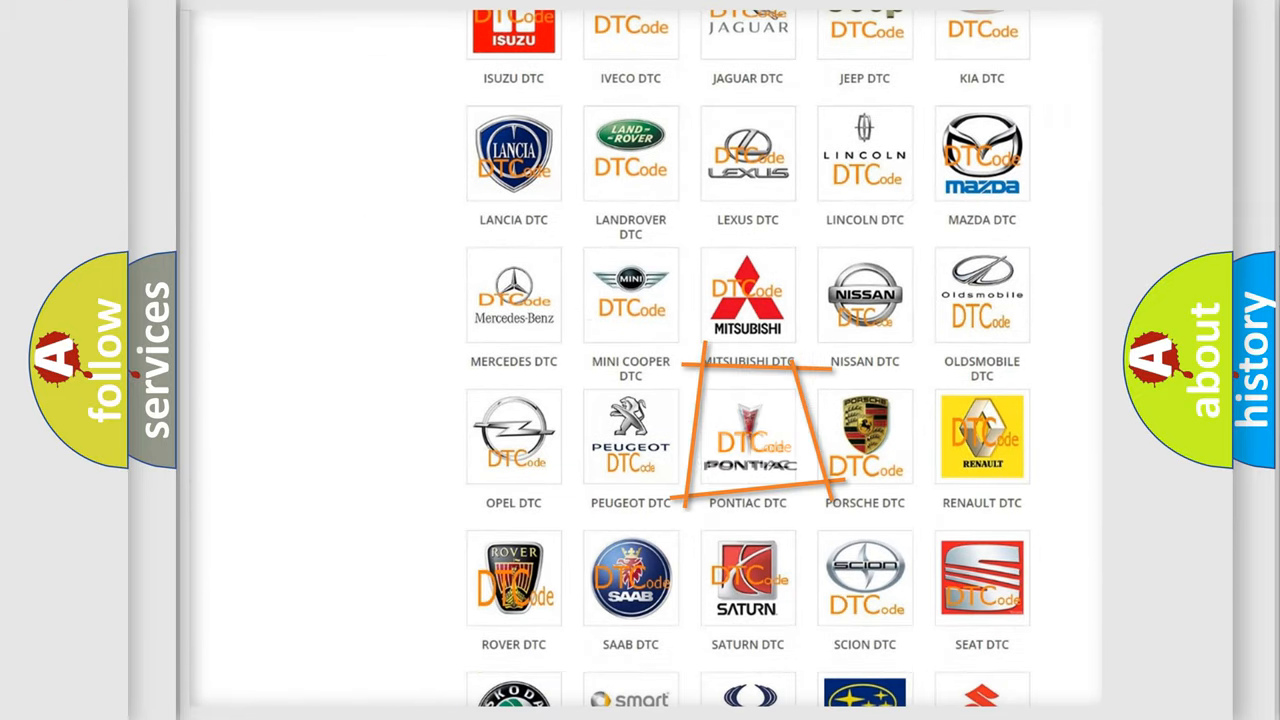